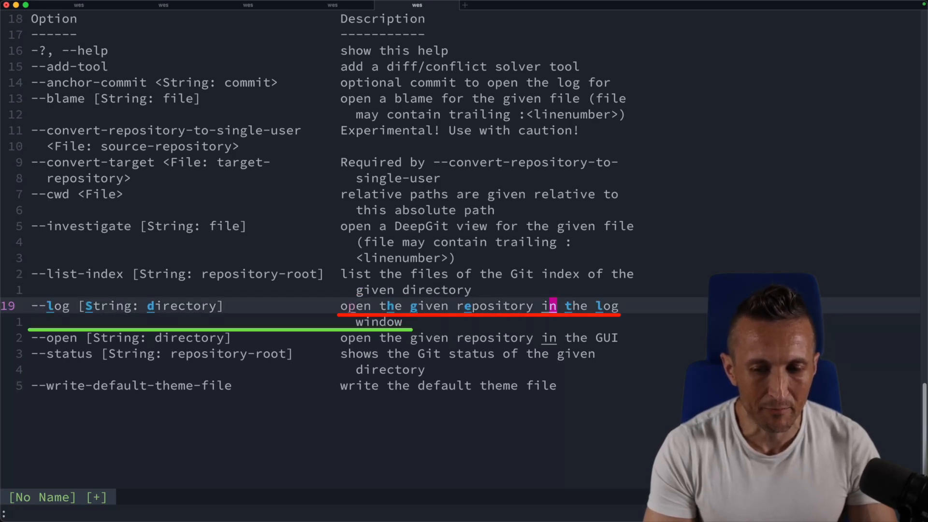
- Join the wrapped continuation of the --log description onto its first line
key("i")
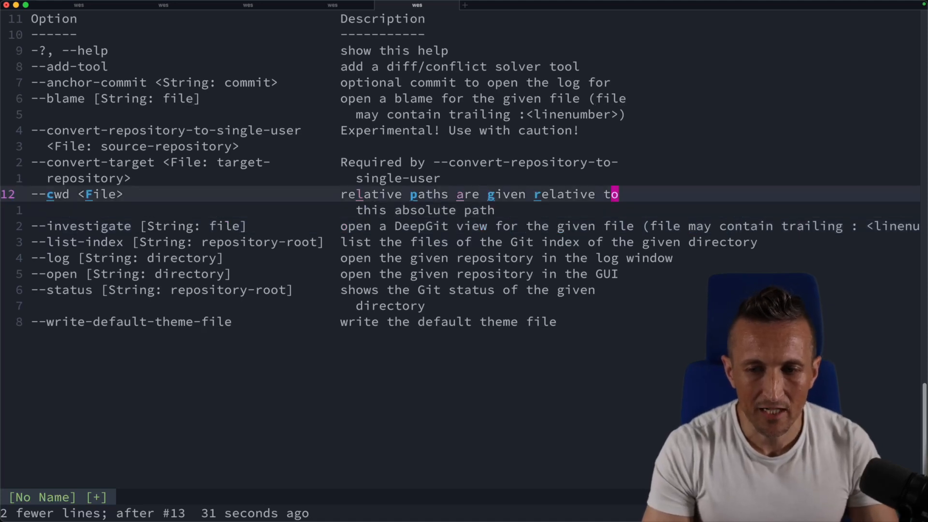
- Join the --investigate description's continuation lines into one long line
key("i")
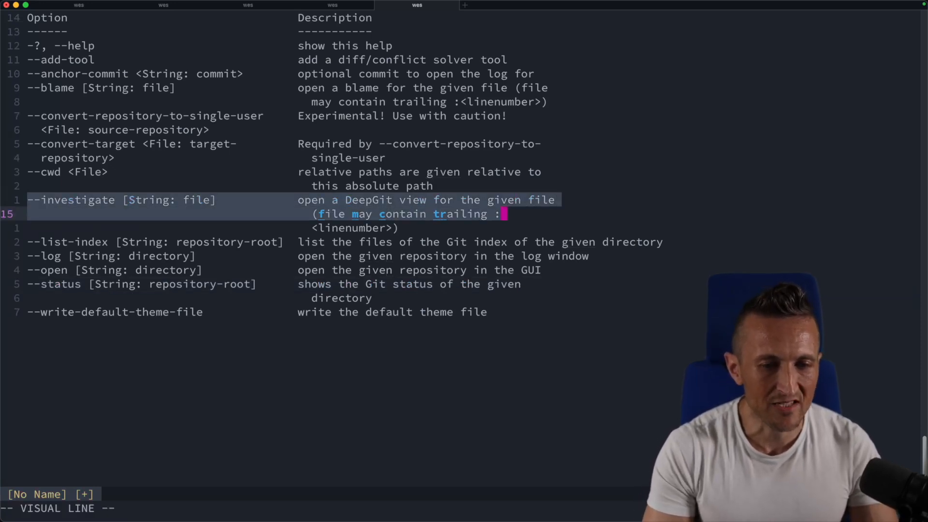
- Extend the visual selection down over the whole three-line --investigate description
key("j")
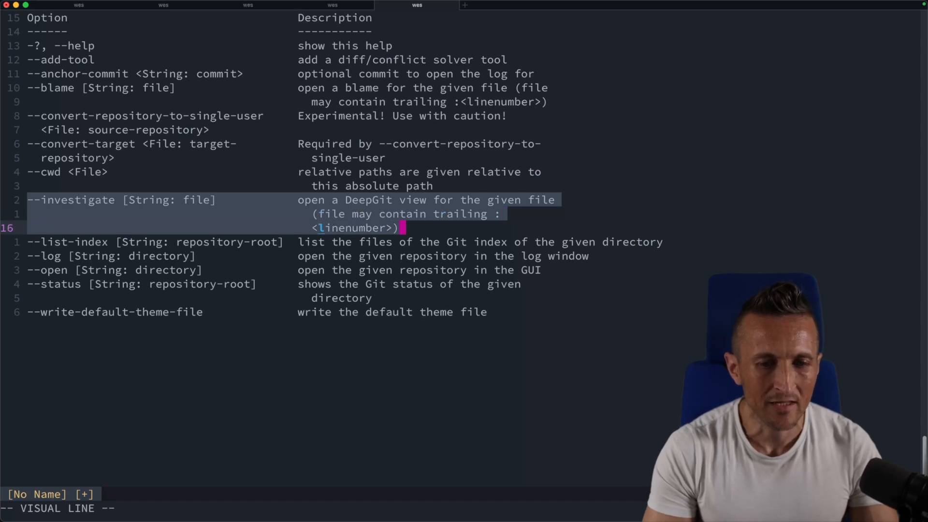